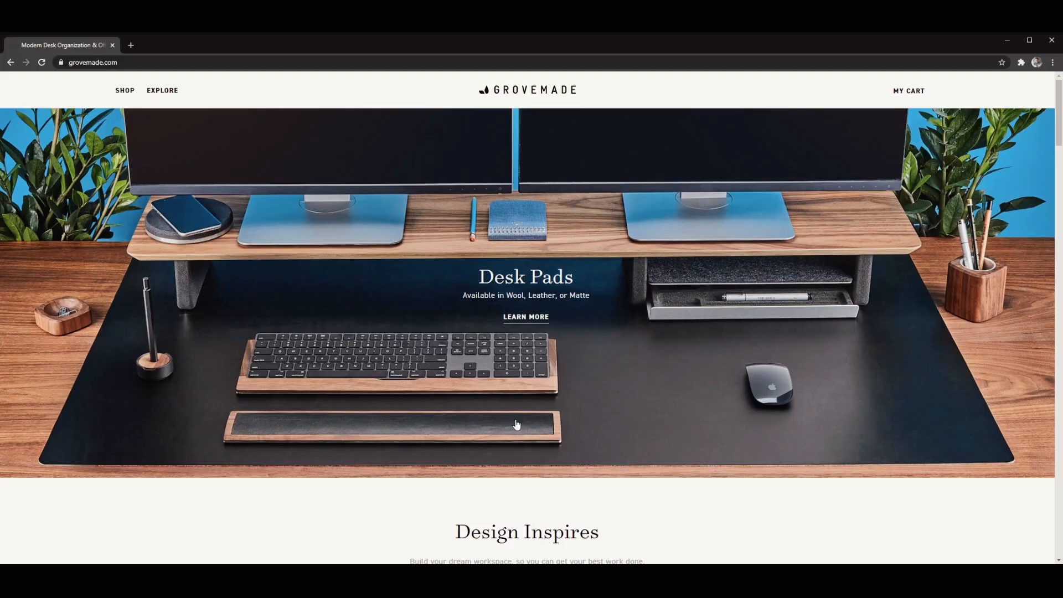
- Reach The Desk Shelf System on the home page and follow its Learn More link
scroll("down", 3)
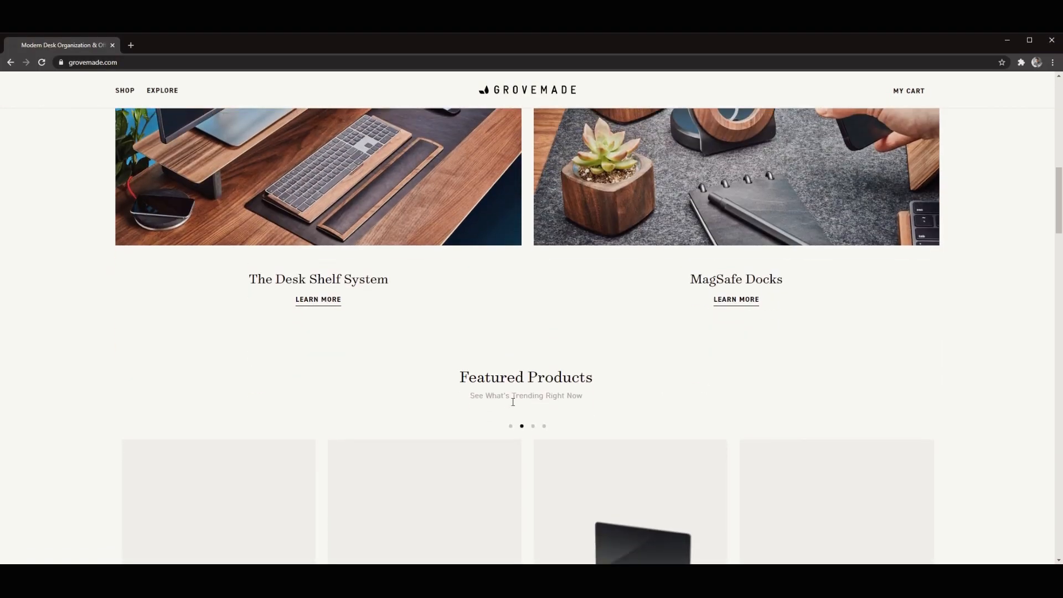
left_click(318, 299)
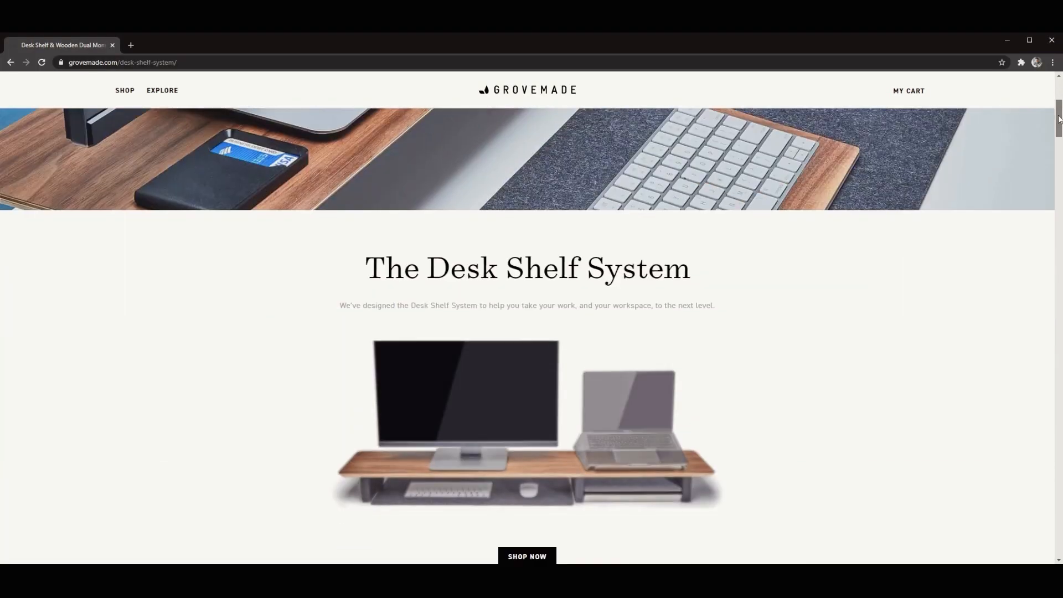